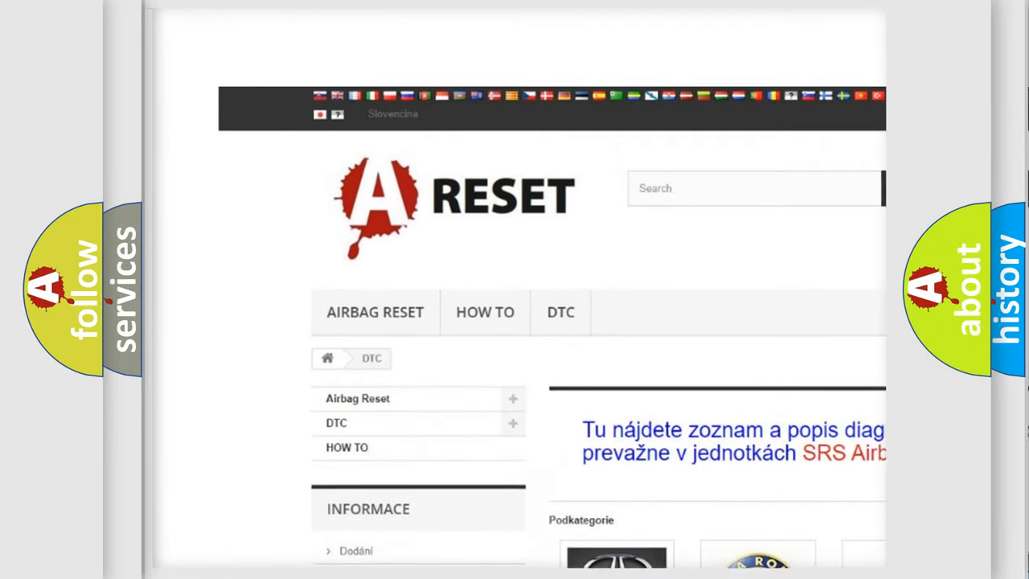
- Choose Jeep from the DTC brand grid to list its airbag diagnostic codes
scroll("down", 3)
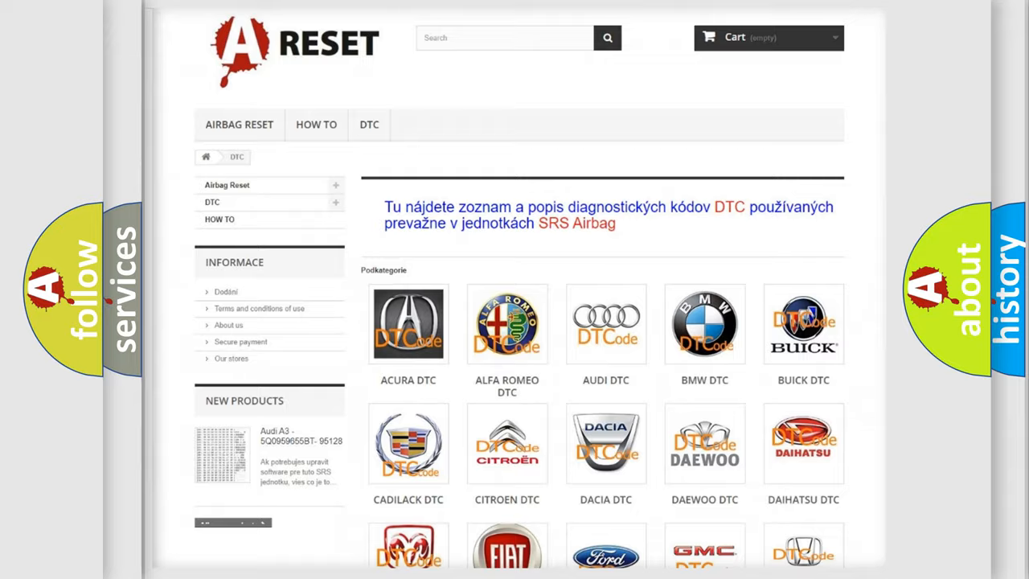
scroll("down", 3)
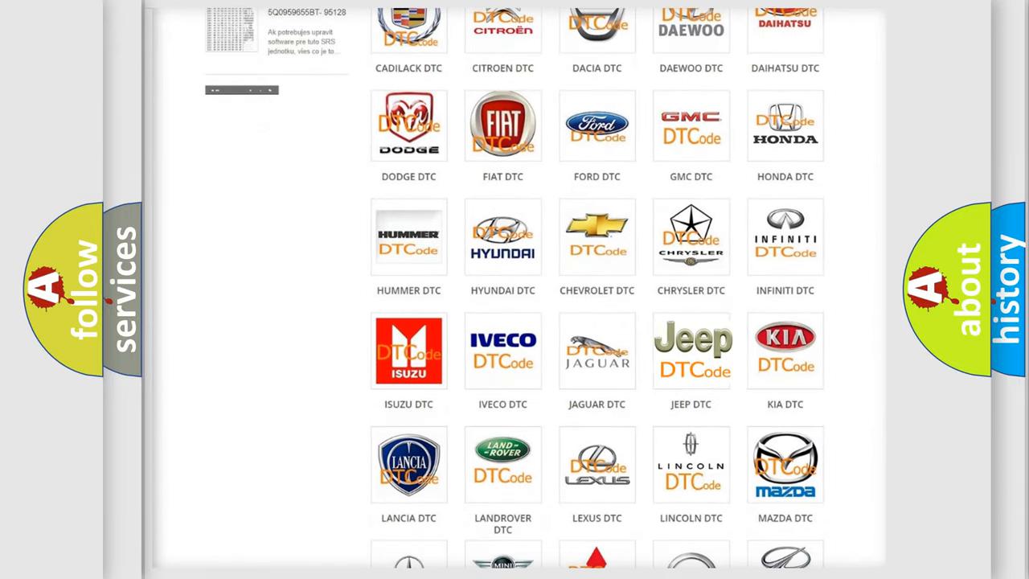
left_click(692, 351)
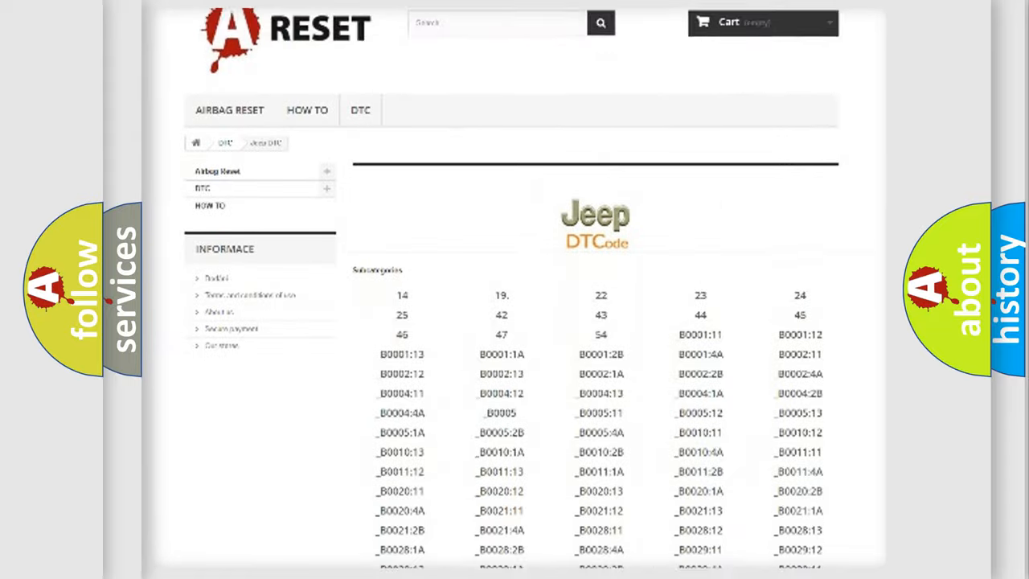
scroll("down", 3)
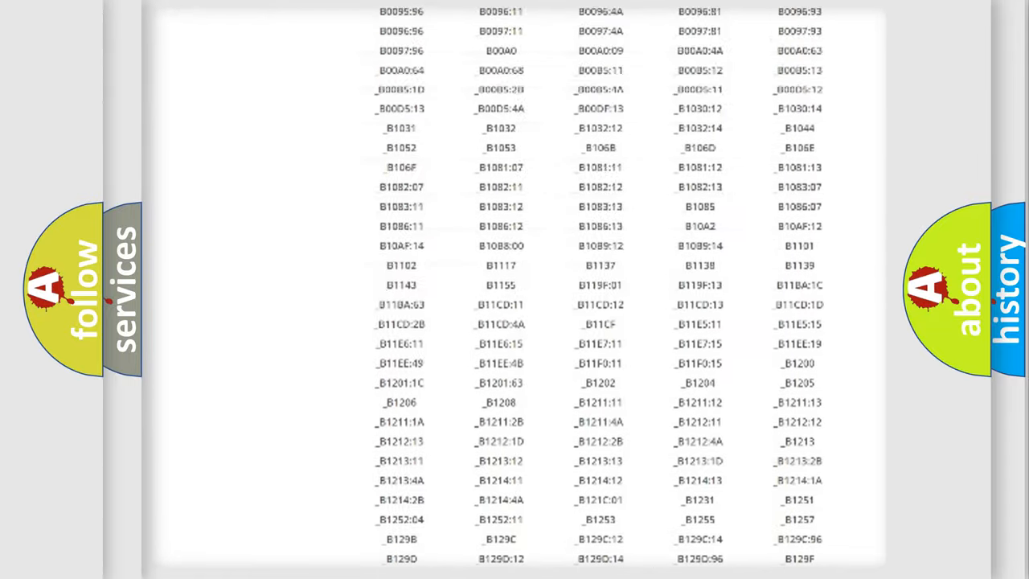
scroll("up", 3)
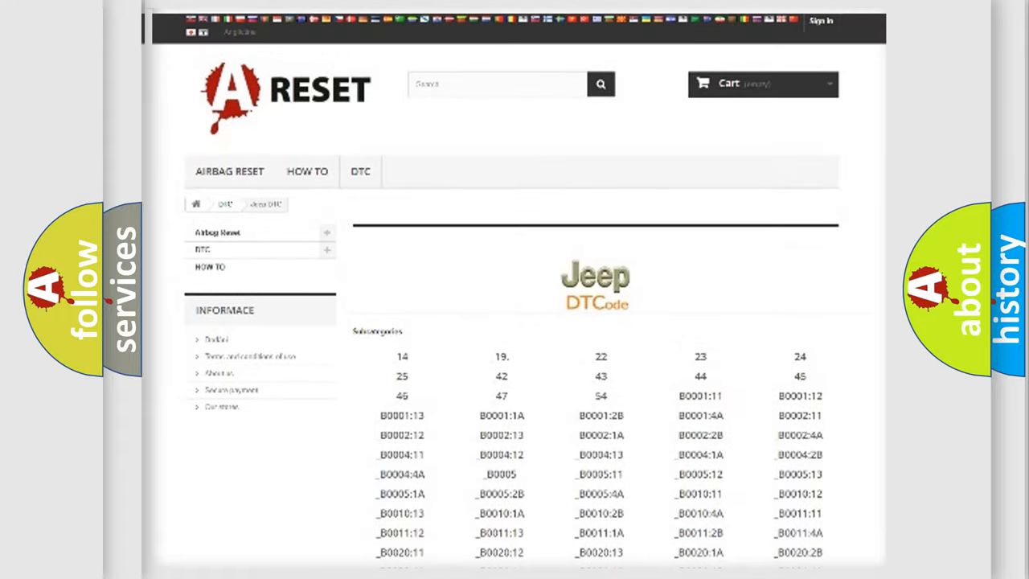